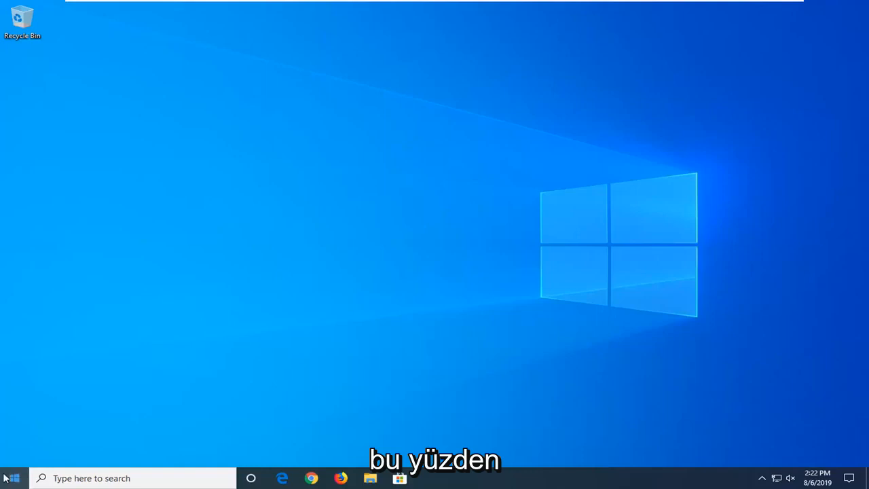
Search 'group policy' from the Start menu to launch the Local Group Policy Editor
text(g)
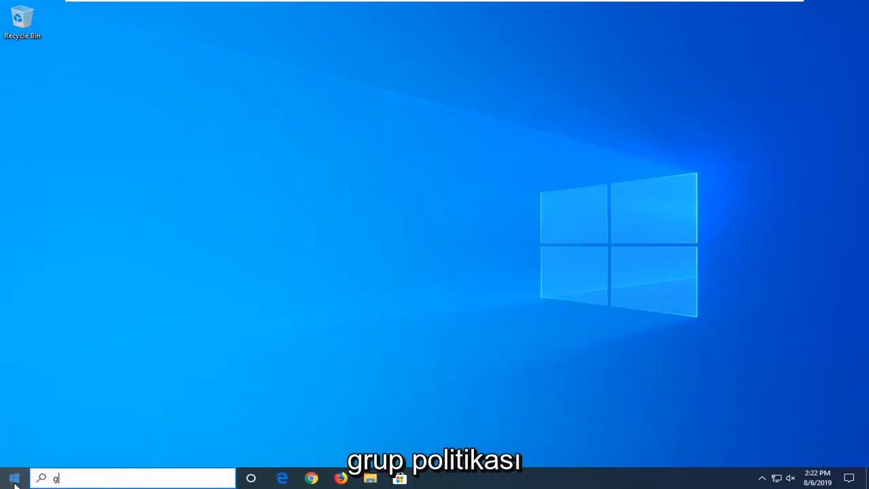
text(roup policy)
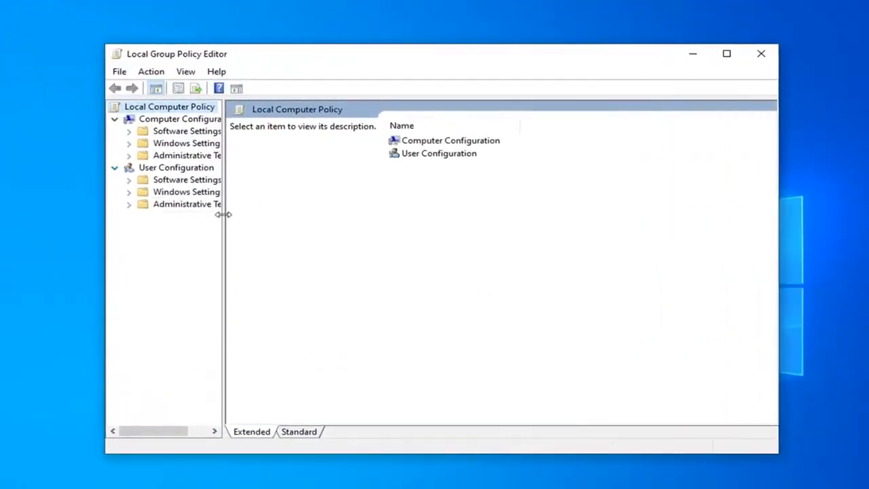
Navigate Computer Configuration > Administrative Templates > Windows Components > Store and select 'Turn off the Store application'
drag(225, 214, 292, 214)
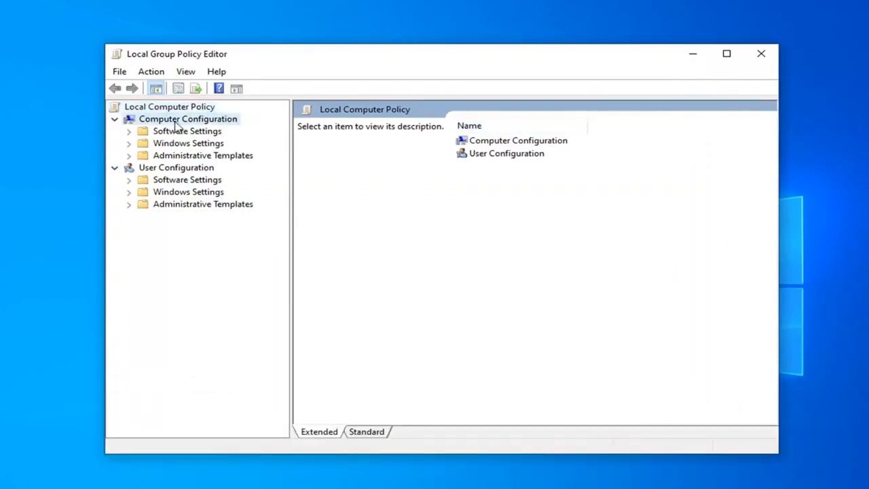
click(187, 119)
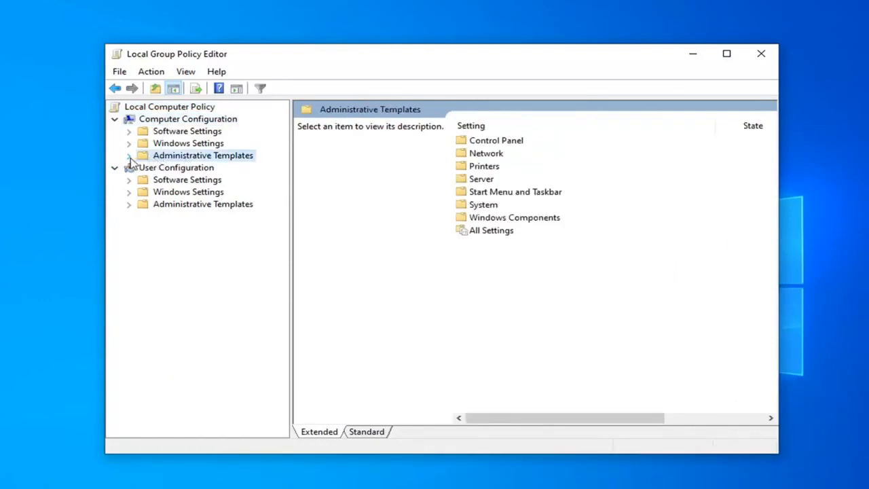
click(129, 155)
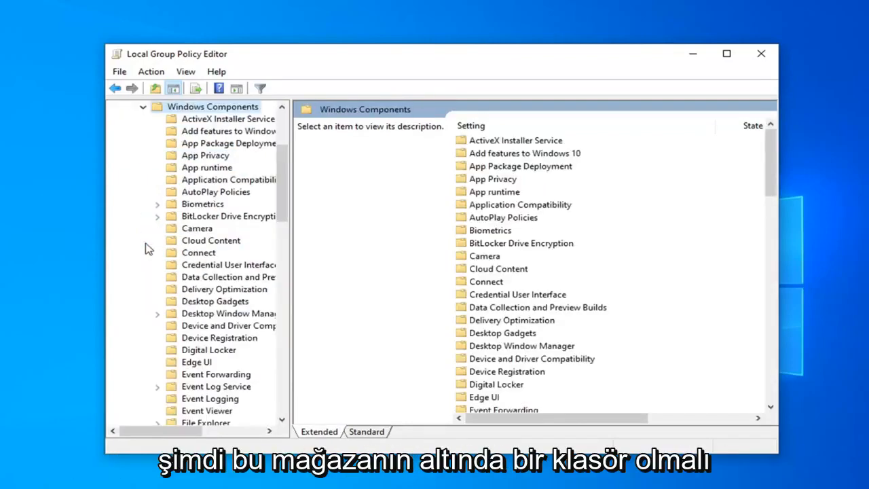
scroll(down, 3)
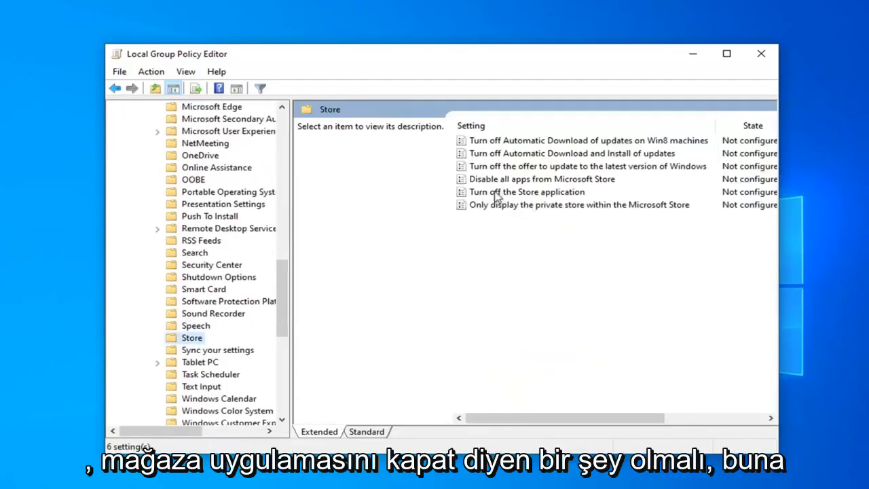
click(527, 191)
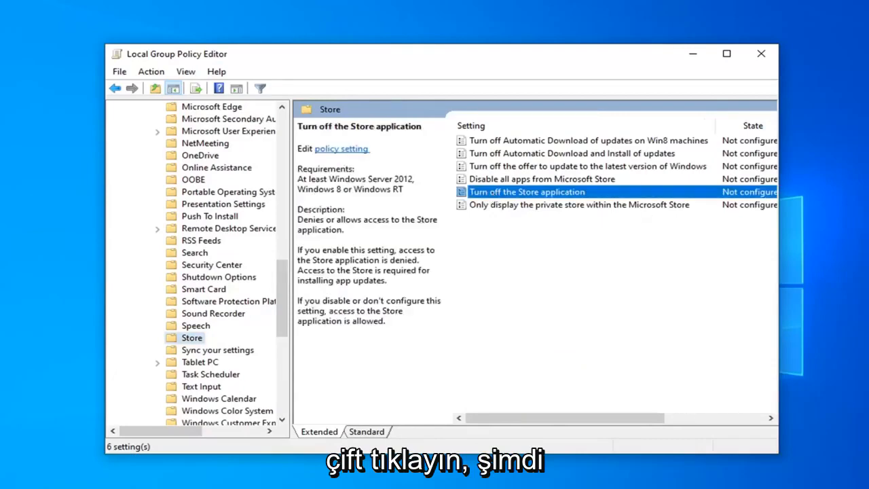
Set the 'Turn off the Store application' policy to Enabled and apply it
double_click(527, 191)
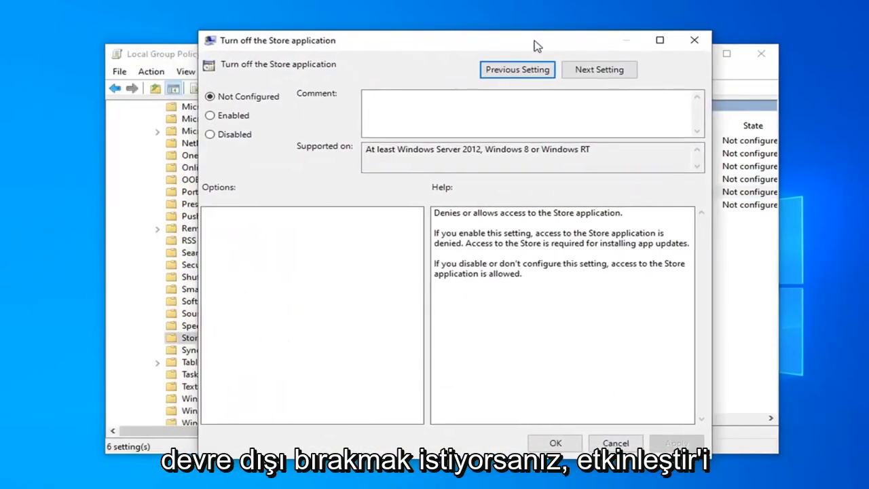
click(211, 116)
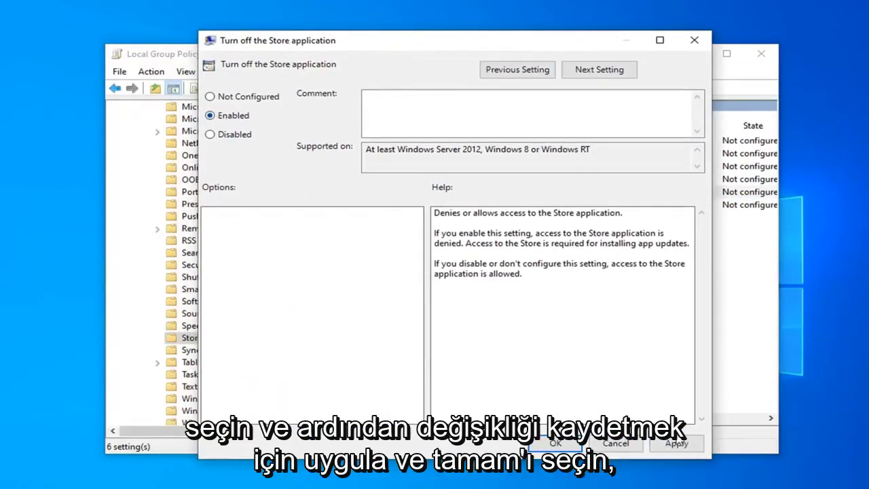
click(554, 443)
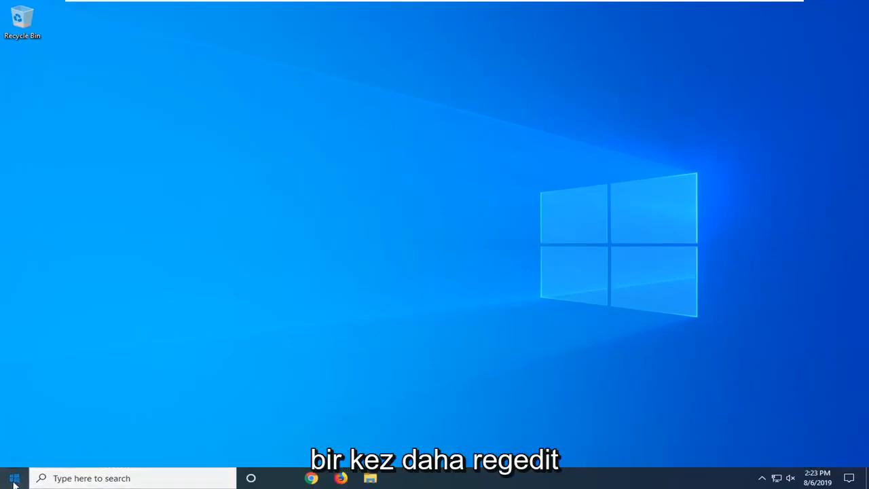
Search 'regedit' and launch Registry Editor as administrator, approving the UAC prompt
text(regedit)
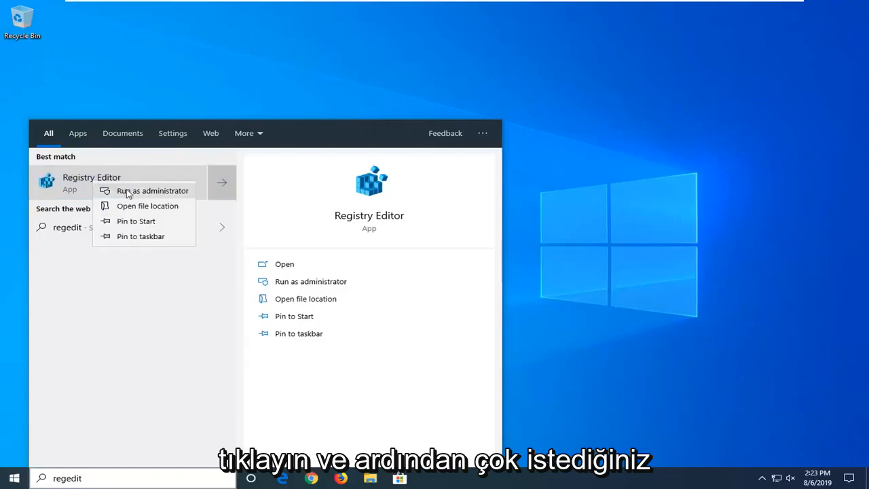
click(152, 190)
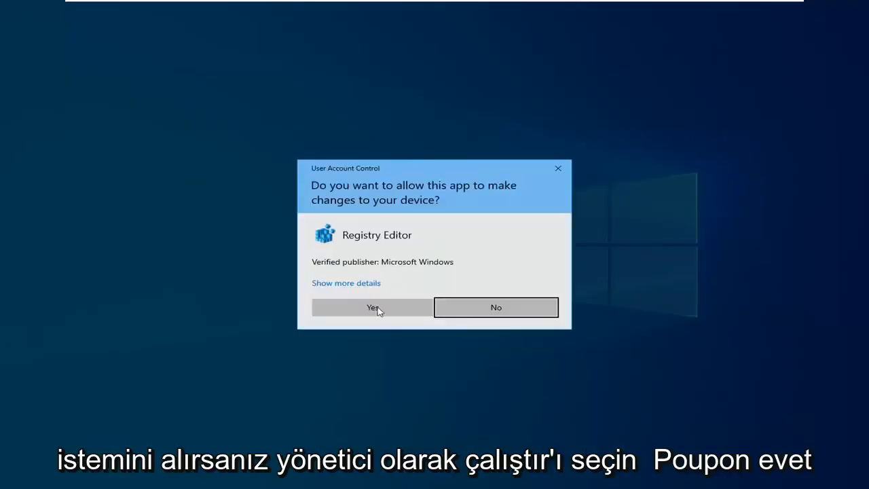
click(372, 307)
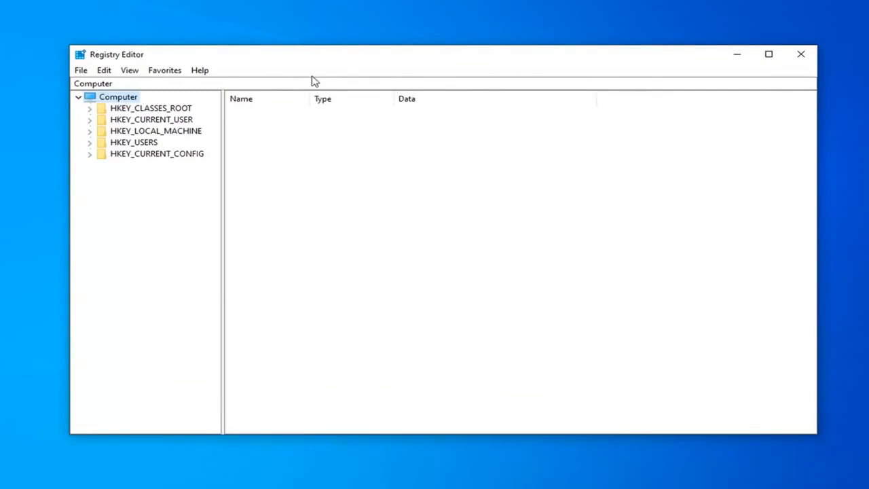
mouse_move(81, 73)
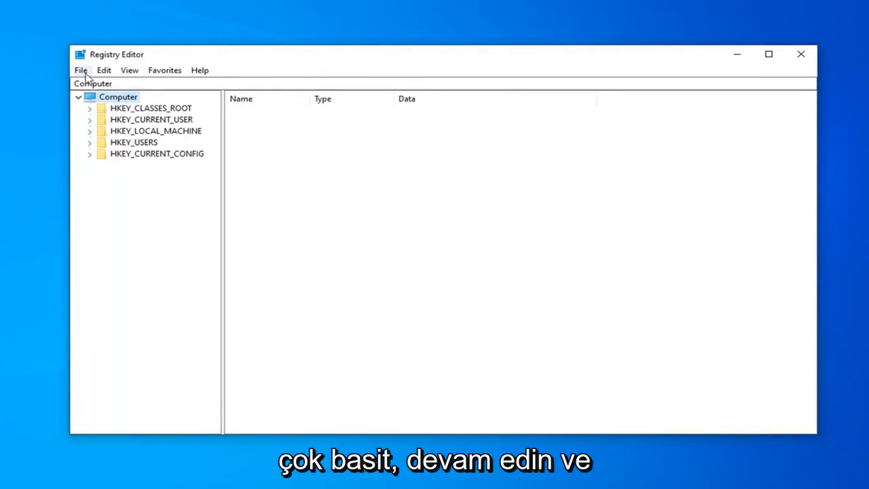
click(80, 70)
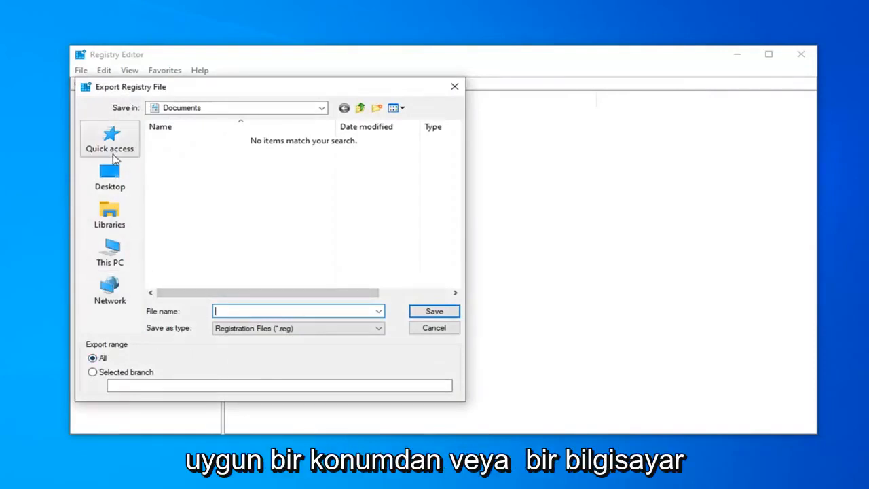
click(433, 327)
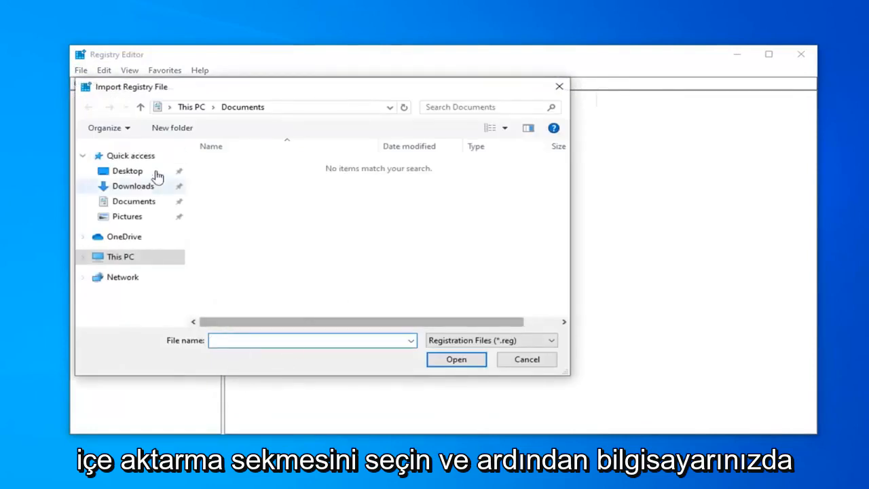
click(128, 171)
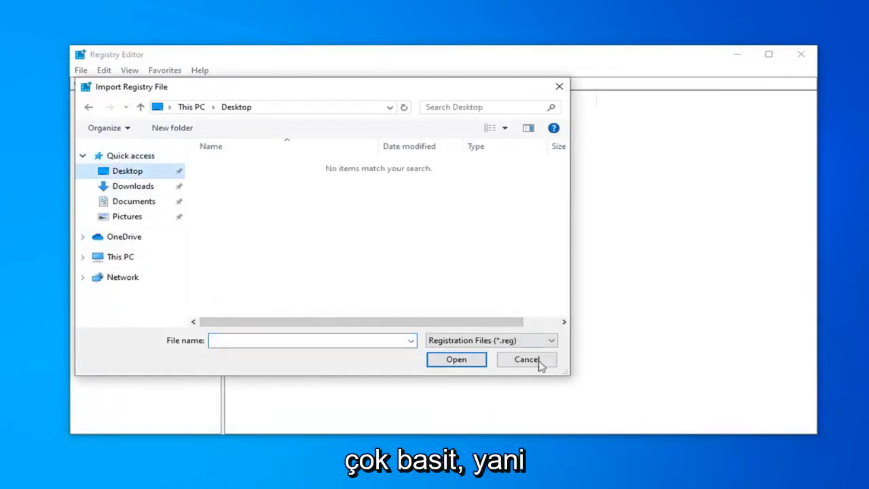
click(527, 358)
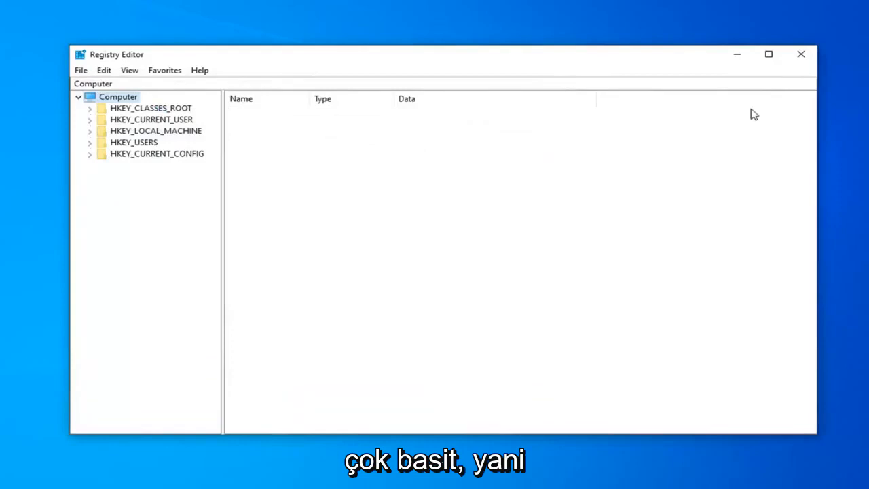
mouse_move(671, 209)
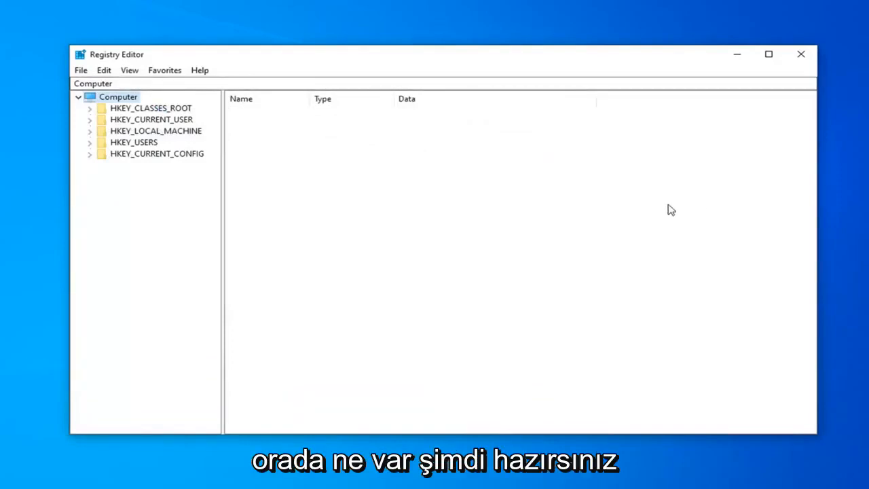
Expand HKEY_LOCAL_MACHINE > SOFTWARE > Policies > Microsoft and select the WindowsStore key
click(155, 130)
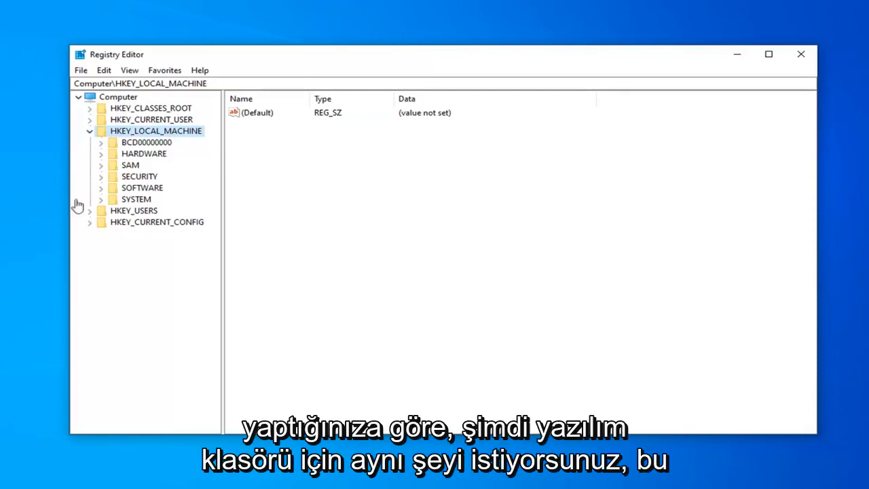
click(100, 187)
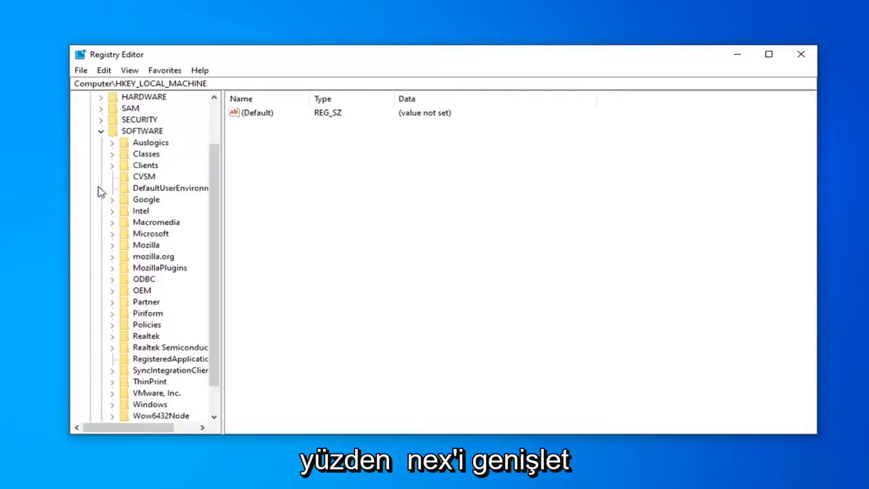
mouse_move(222, 175)
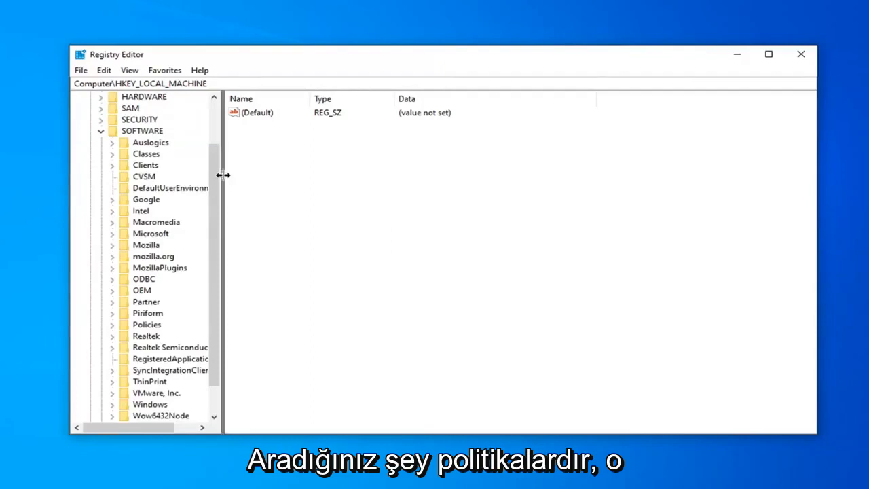
click(147, 325)
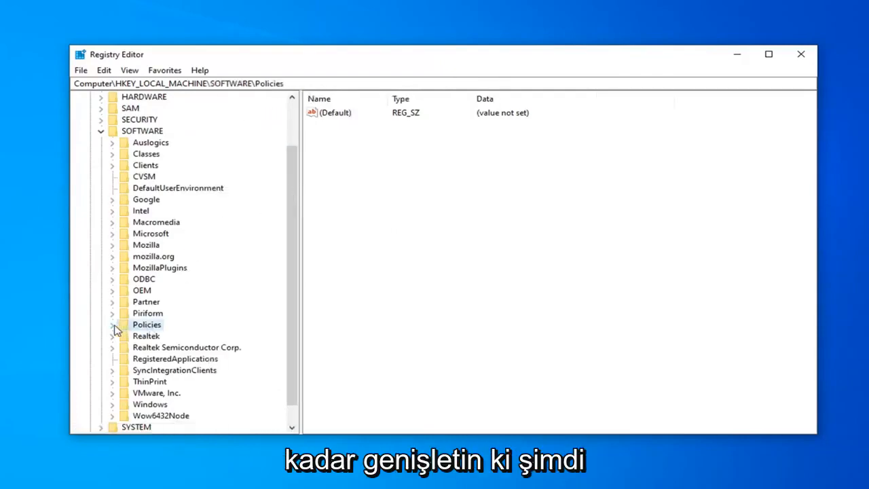
click(111, 323)
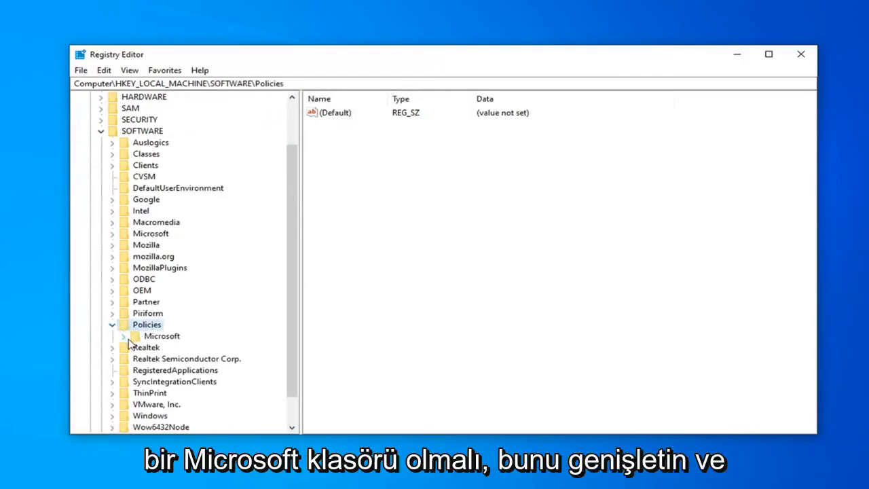
click(125, 336)
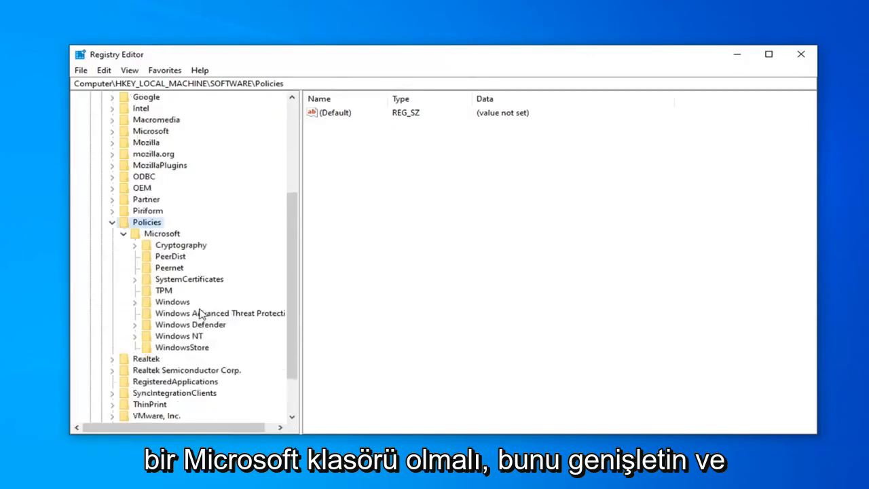
mouse_move(178, 349)
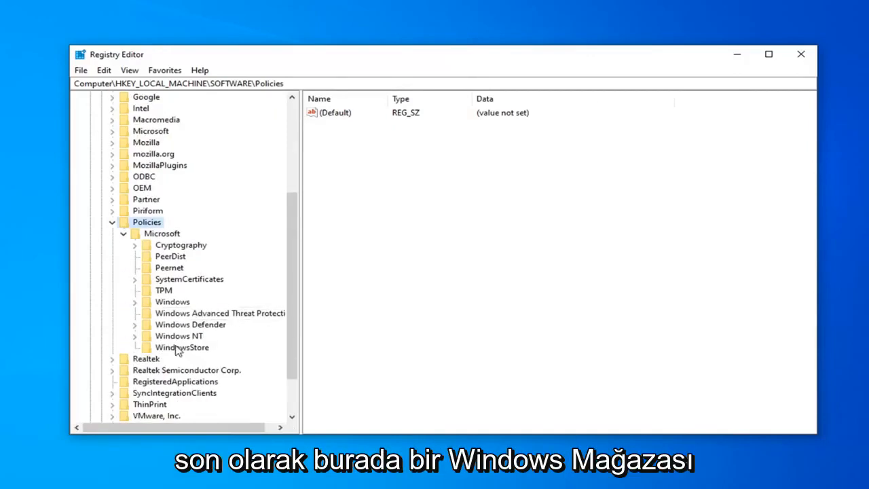
click(182, 347)
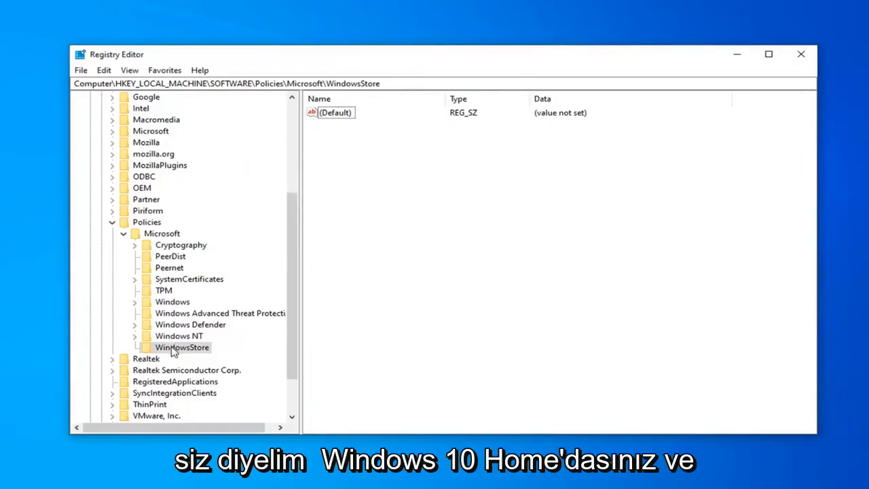
mouse_move(455, 159)
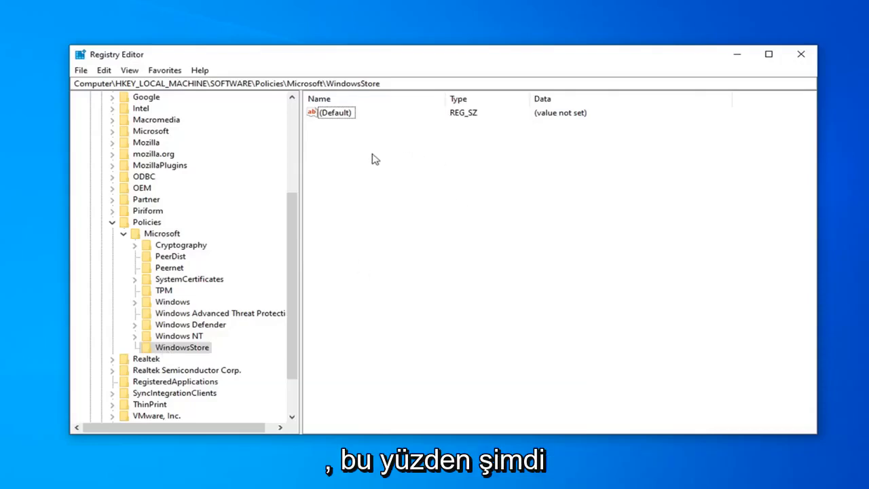
mouse_move(367, 169)
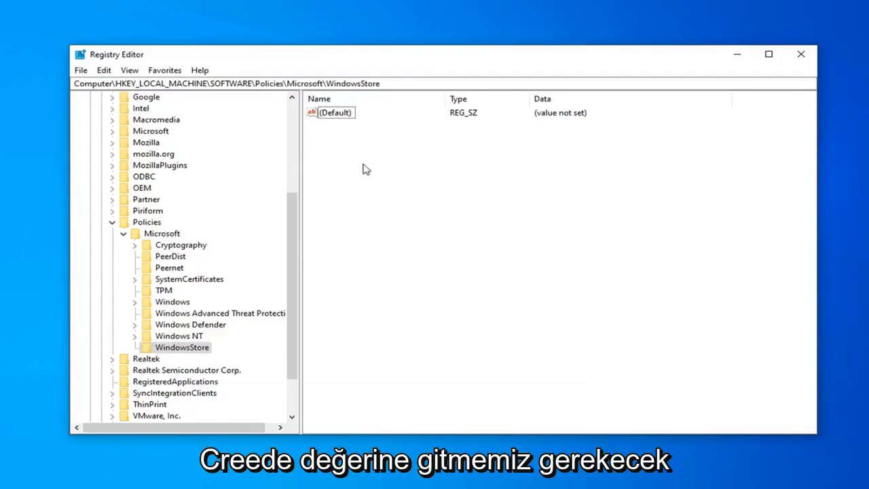
mouse_move(350, 158)
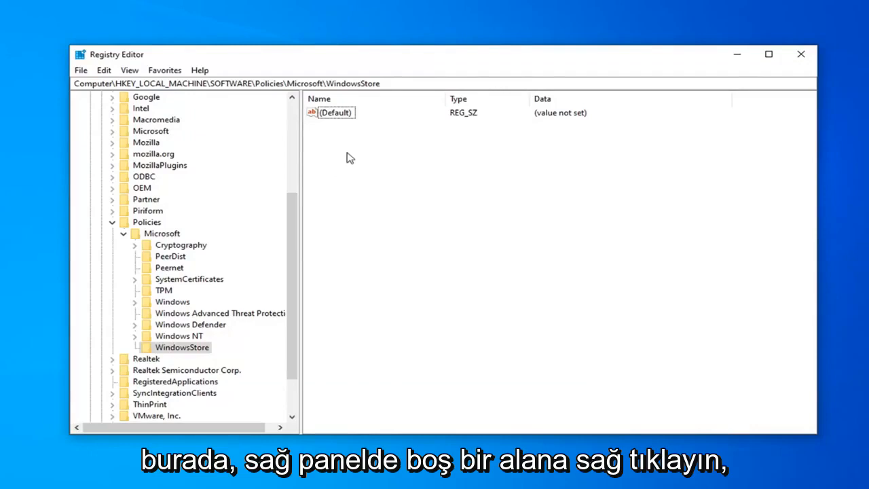
Create a new DWORD (32-bit) value named RemoveWindowsStore in the WindowsStore key
right_click(350, 158)
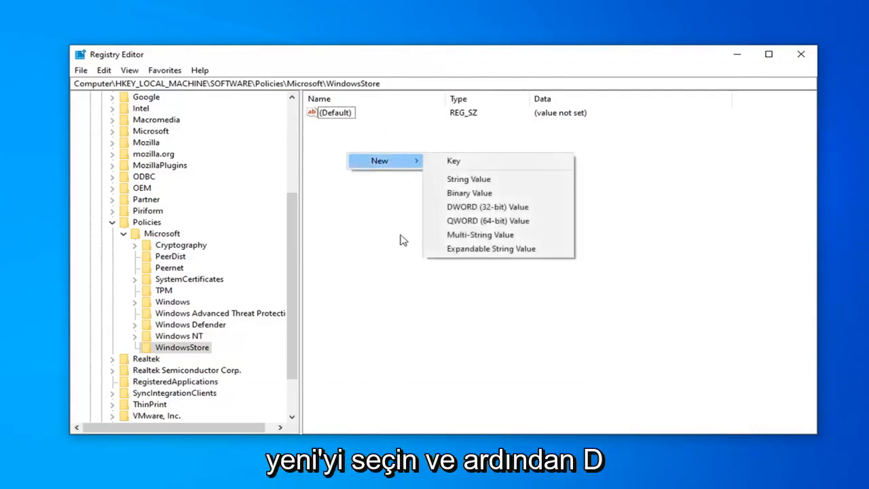
mouse_move(454, 160)
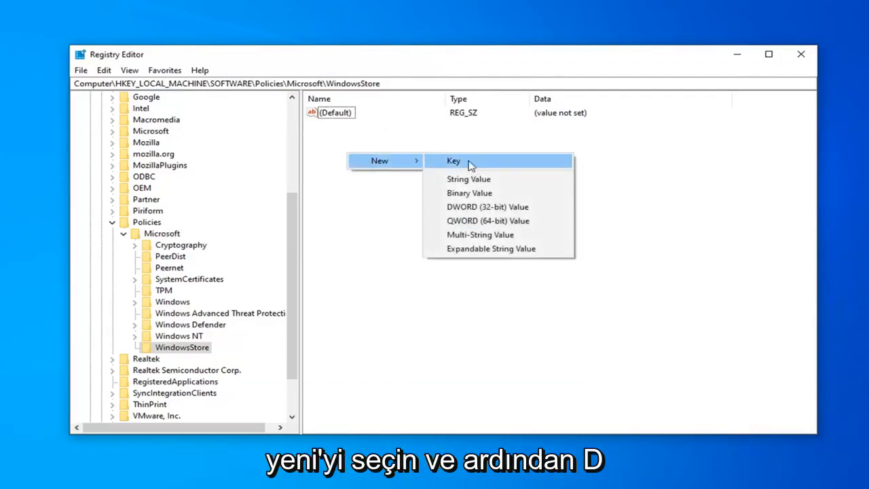
mouse_move(488, 207)
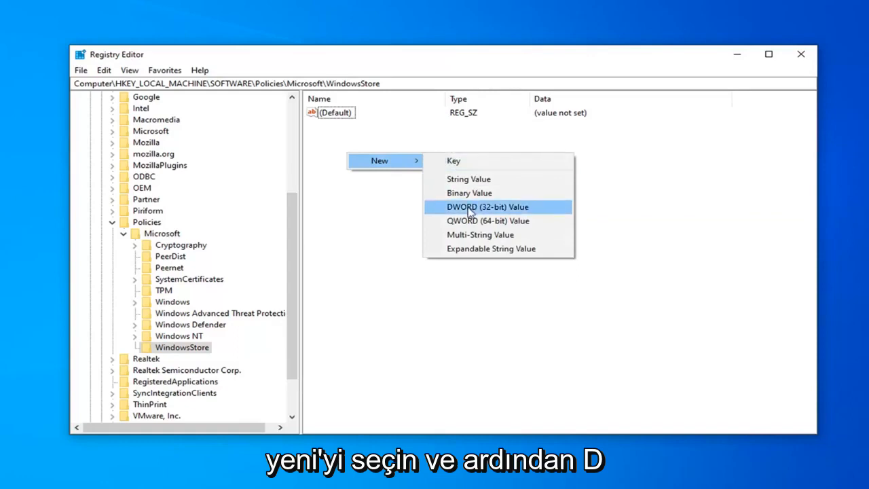
click(487, 206)
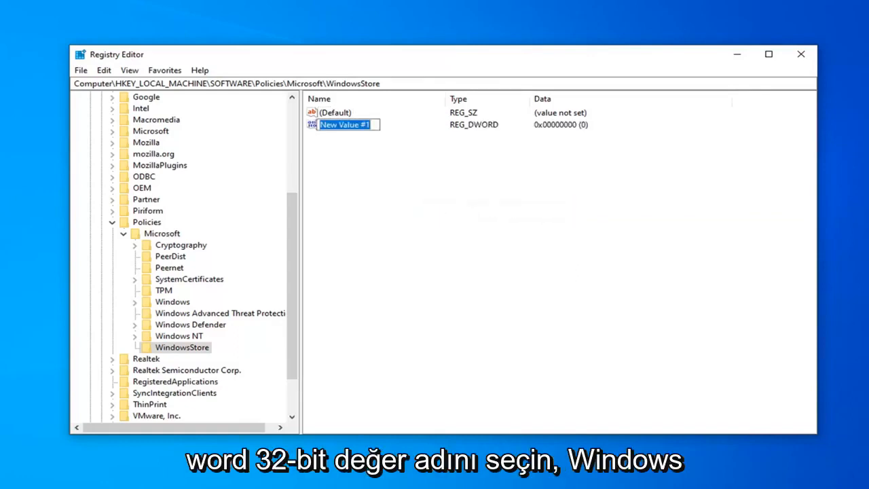
text(RemoveW)
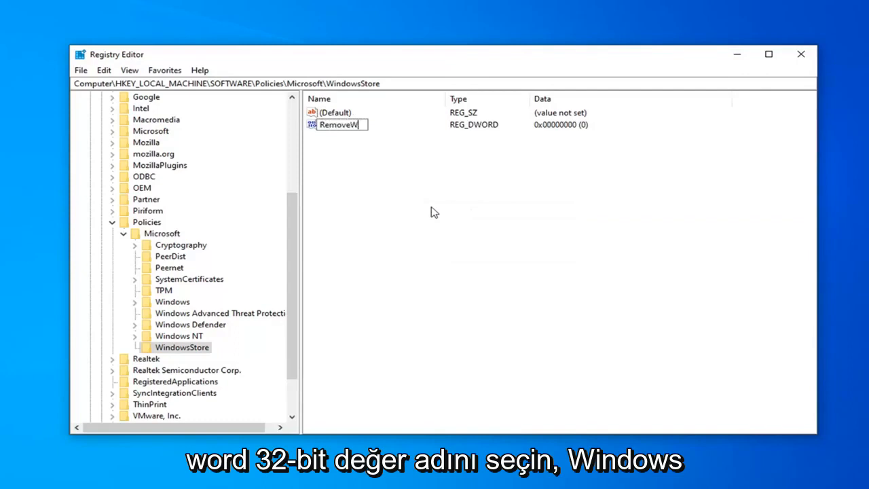
text(indowsStore)
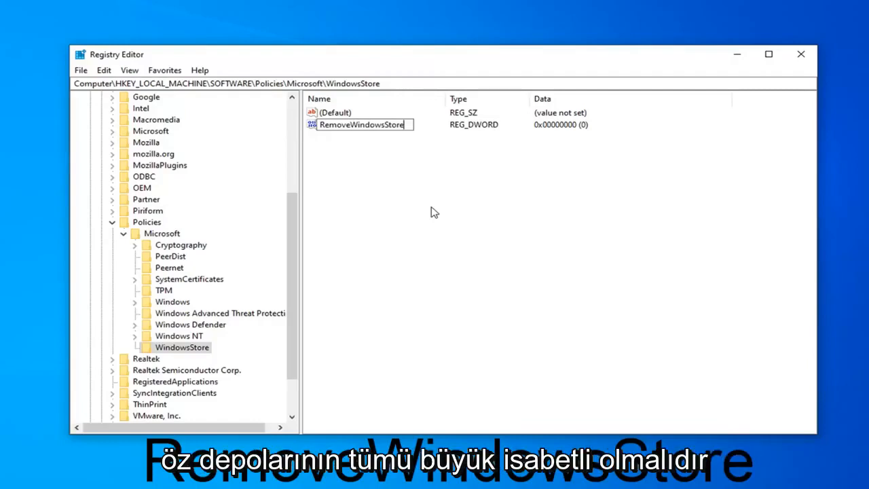
key(Return)
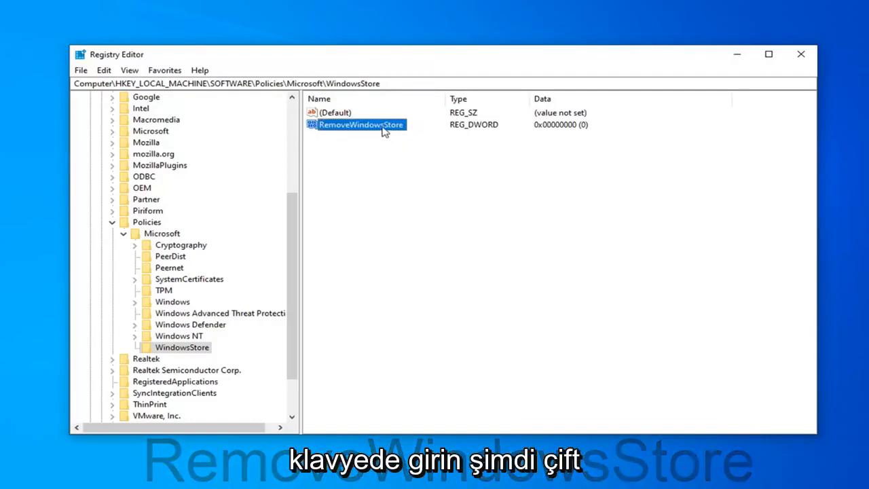
Set RemoveWindowsStore's value data to 1 with Hexadecimal base
double_click(359, 125)
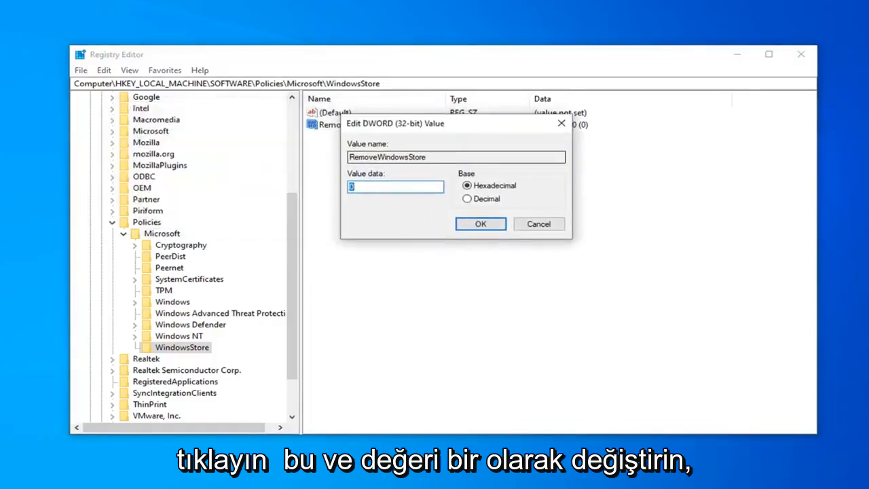
text(1)
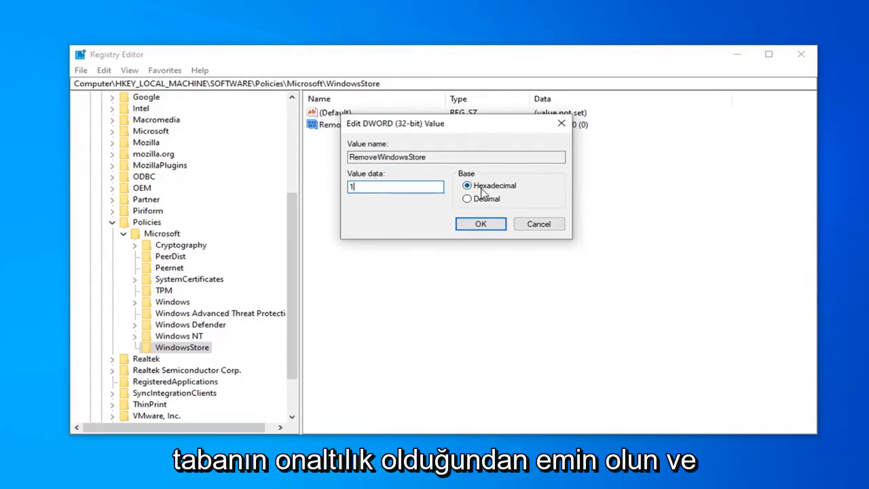
click(481, 225)
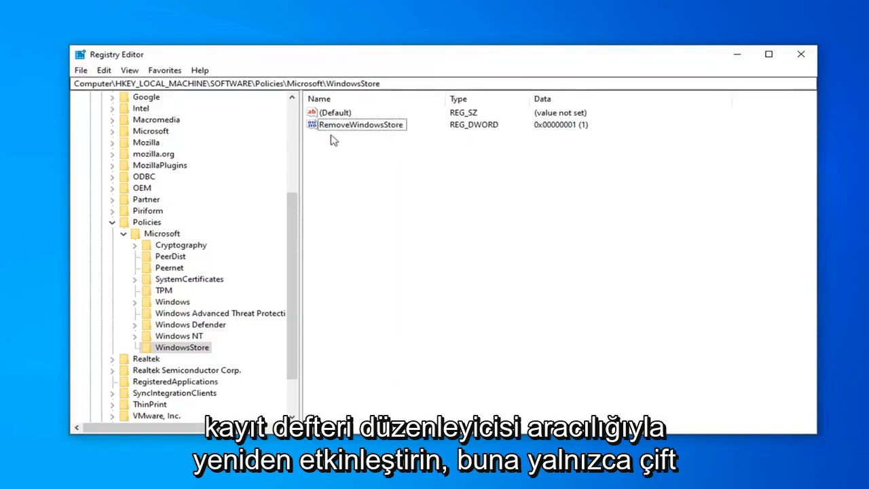
Change RemoveWindowsStore's data back to 0 and close Registry Editor
double_click(361, 125)
text(0)
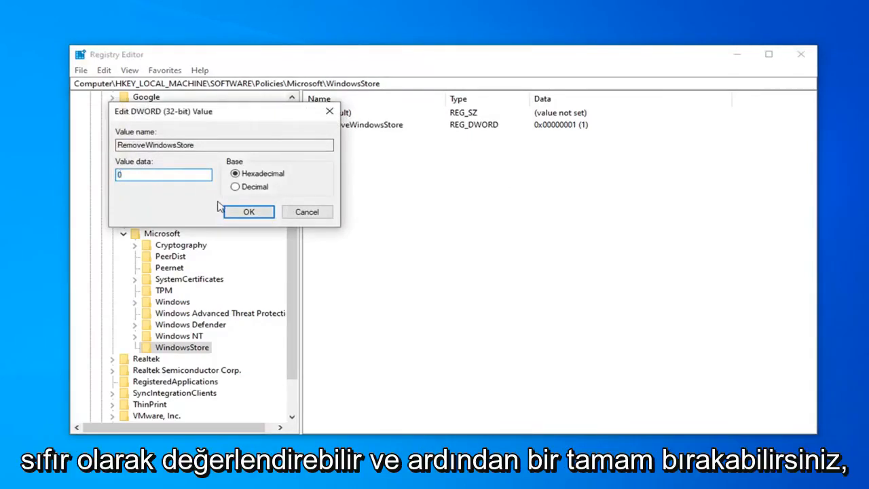
click(249, 212)
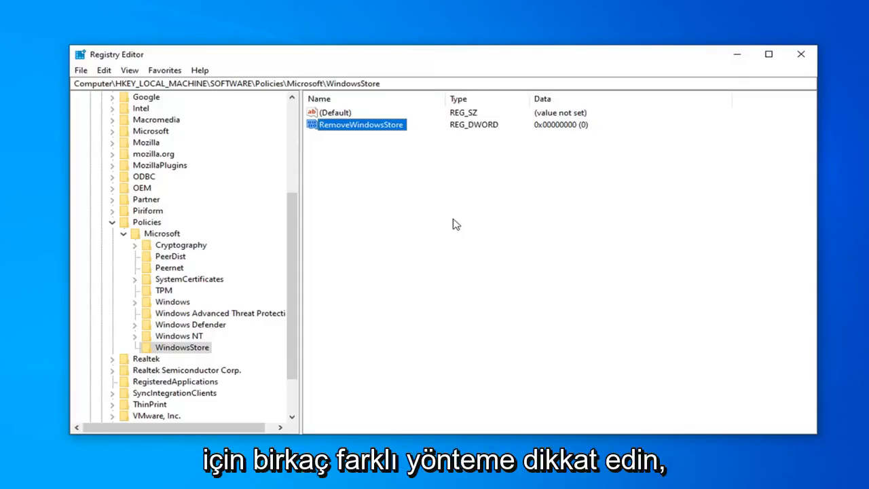
mouse_move(801, 54)
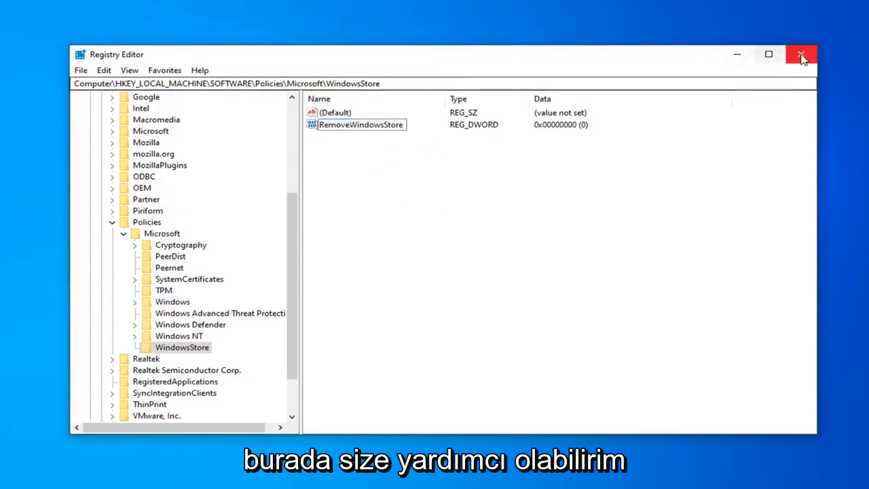
click(801, 55)
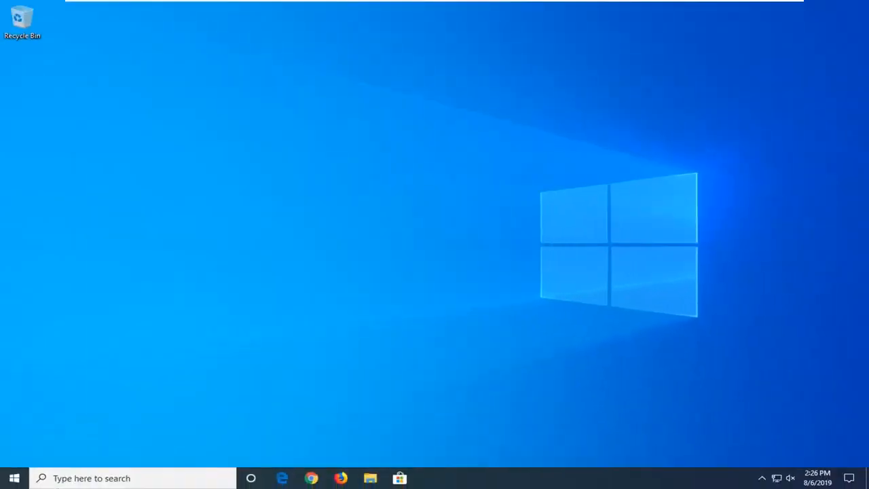